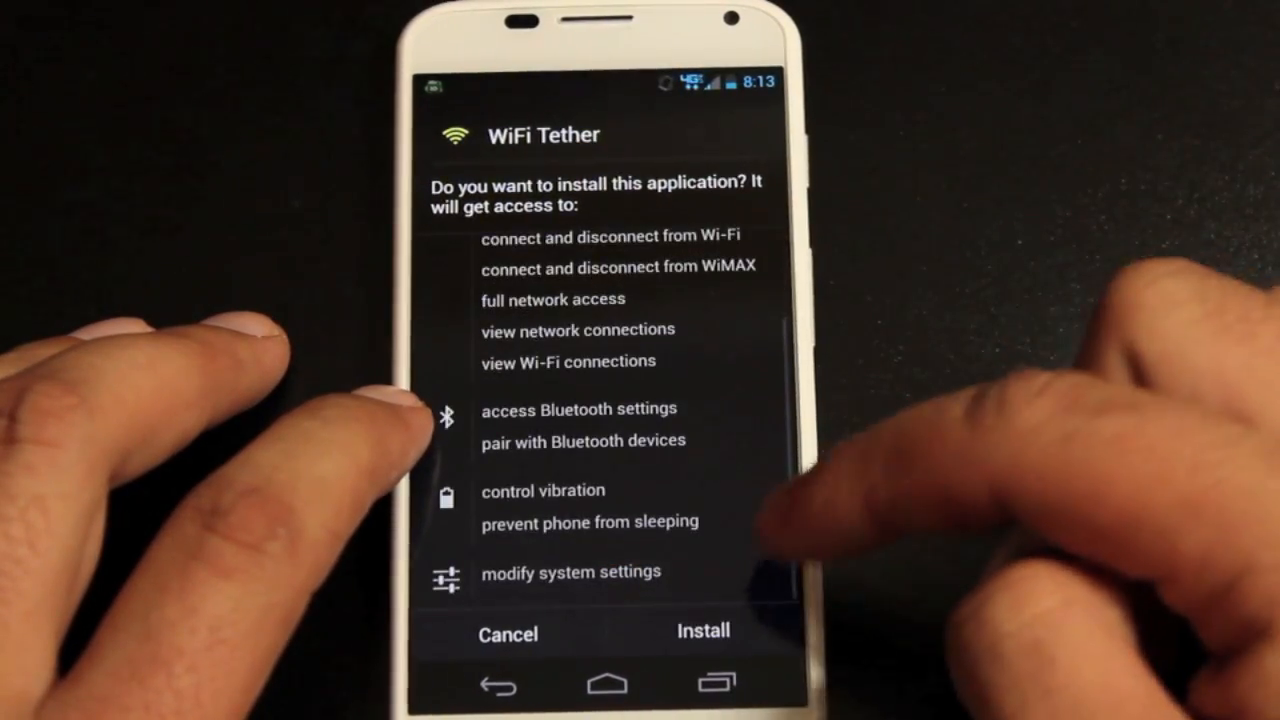
Install WiFi Tether, accept Google's app verification, and launch the installed app
left_click(704, 632)
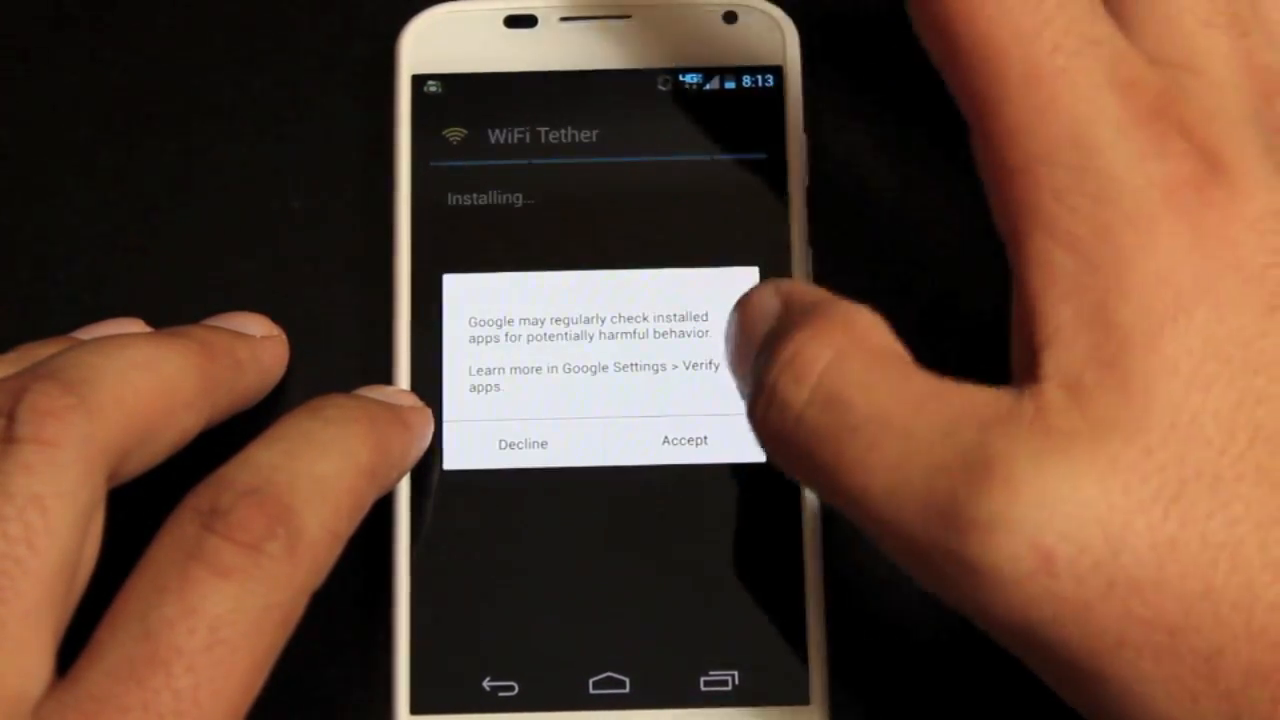
left_click(684, 444)
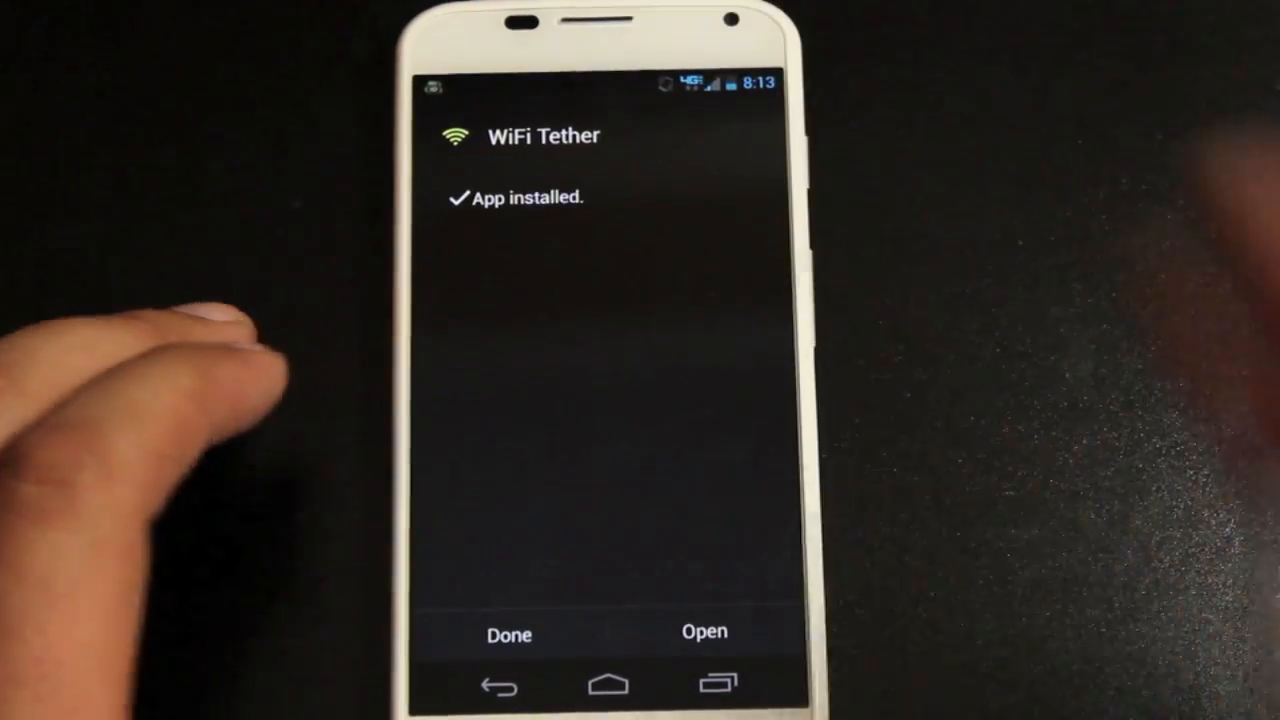
left_click(704, 632)
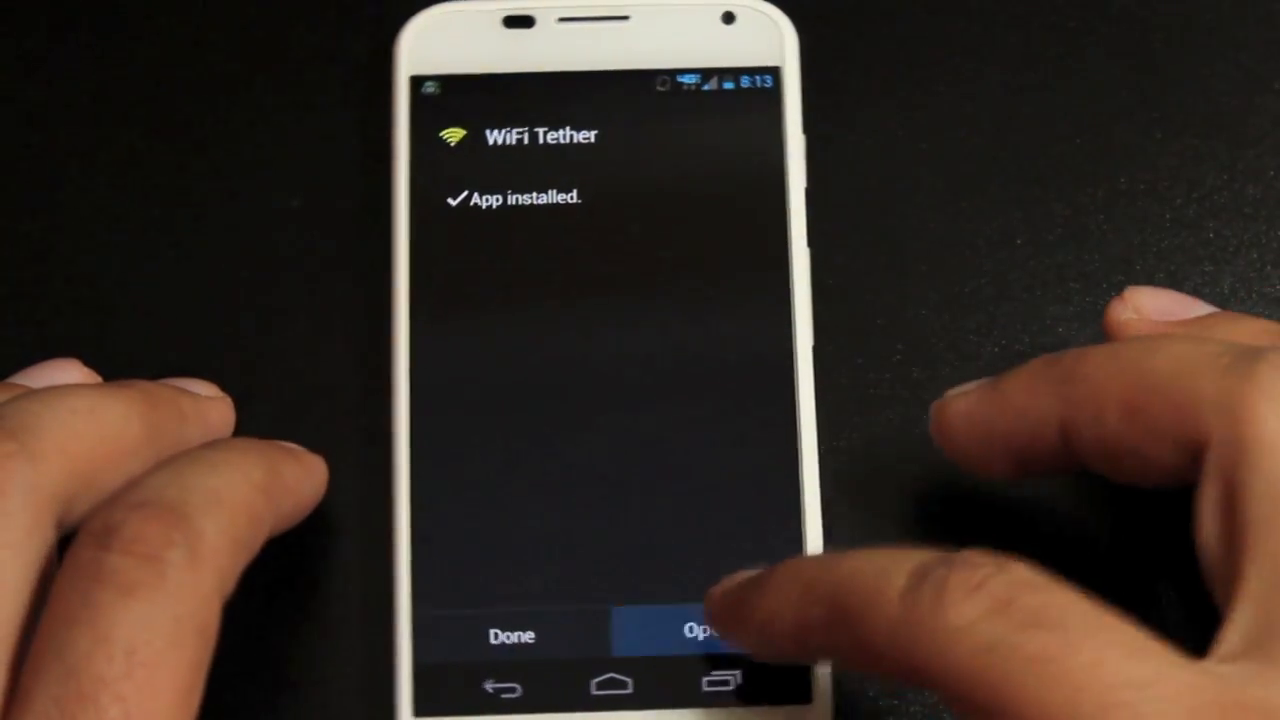
left_click(710, 634)
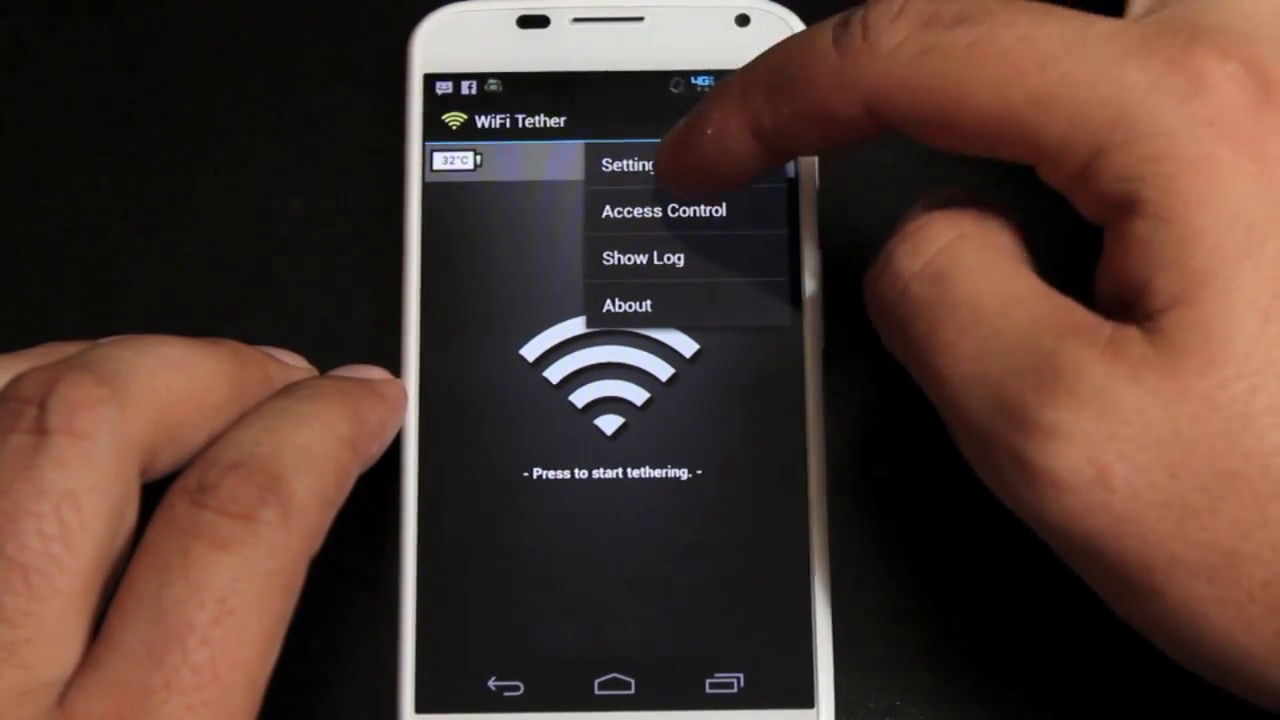
In Settings, change the device profile and enable WiFi-driver reload and Keep Alive connection checker
left_click(628, 164)
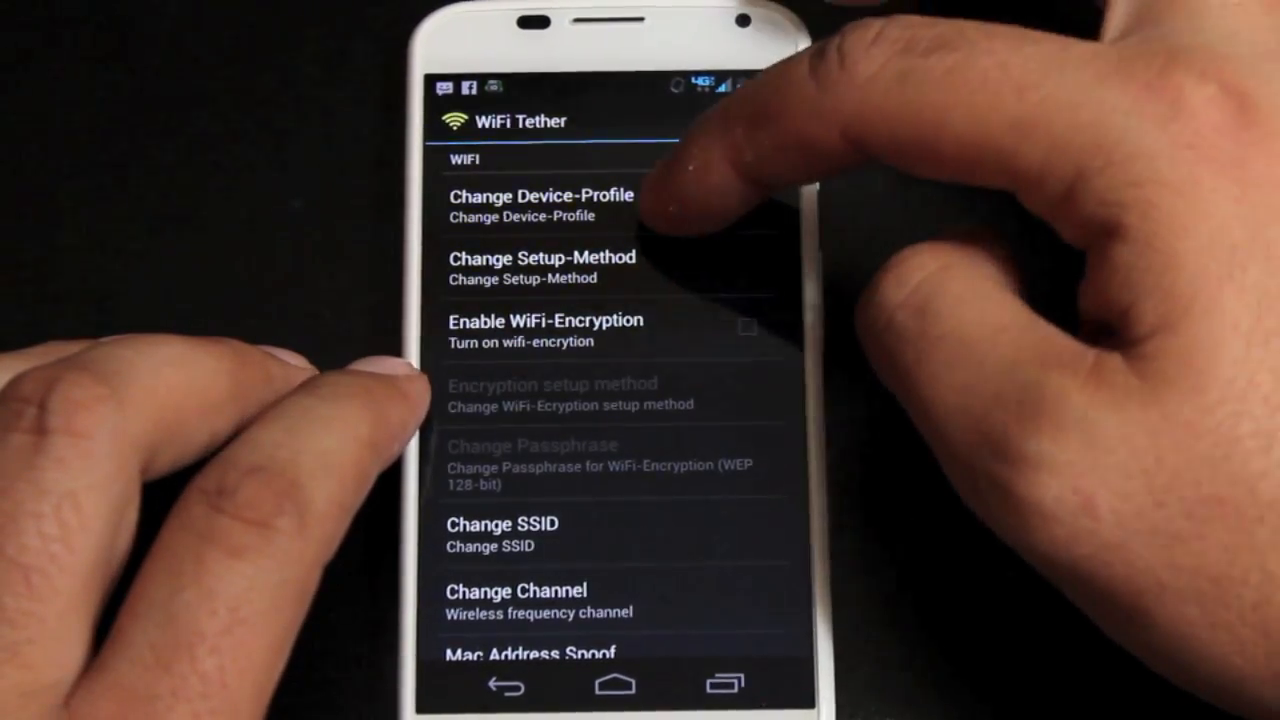
left_click(540, 204)
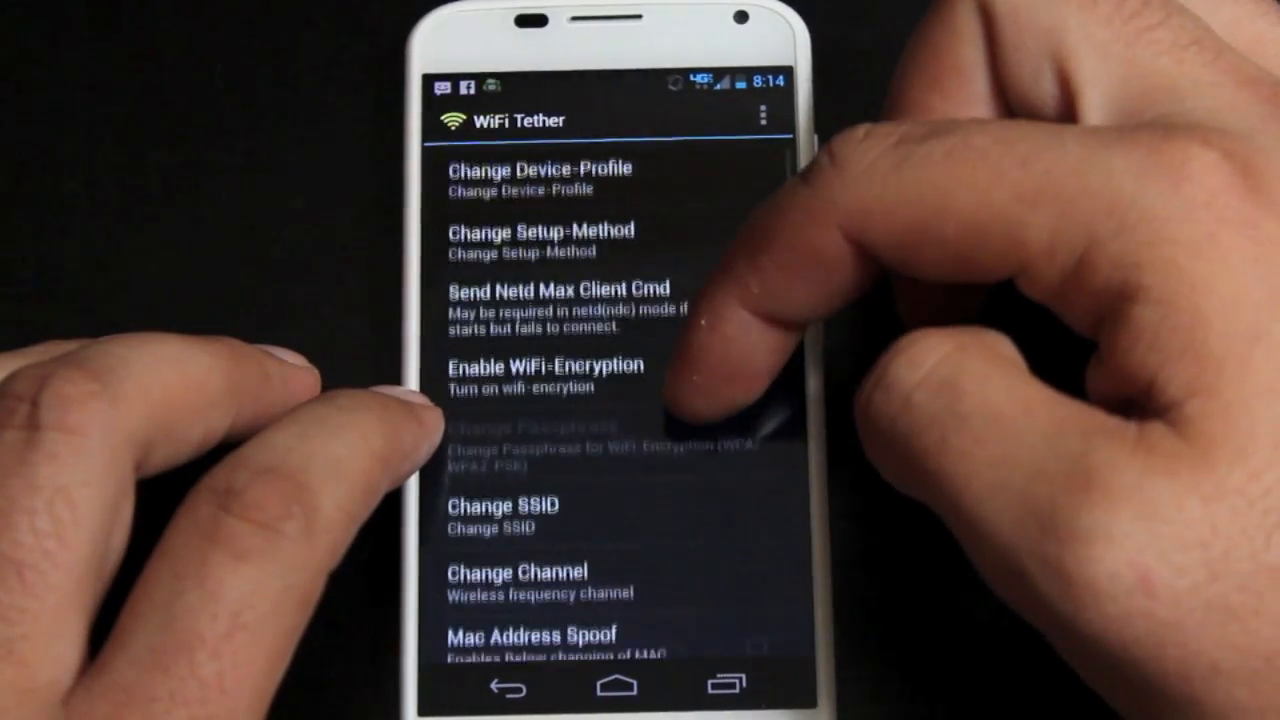
scroll("down", 3)
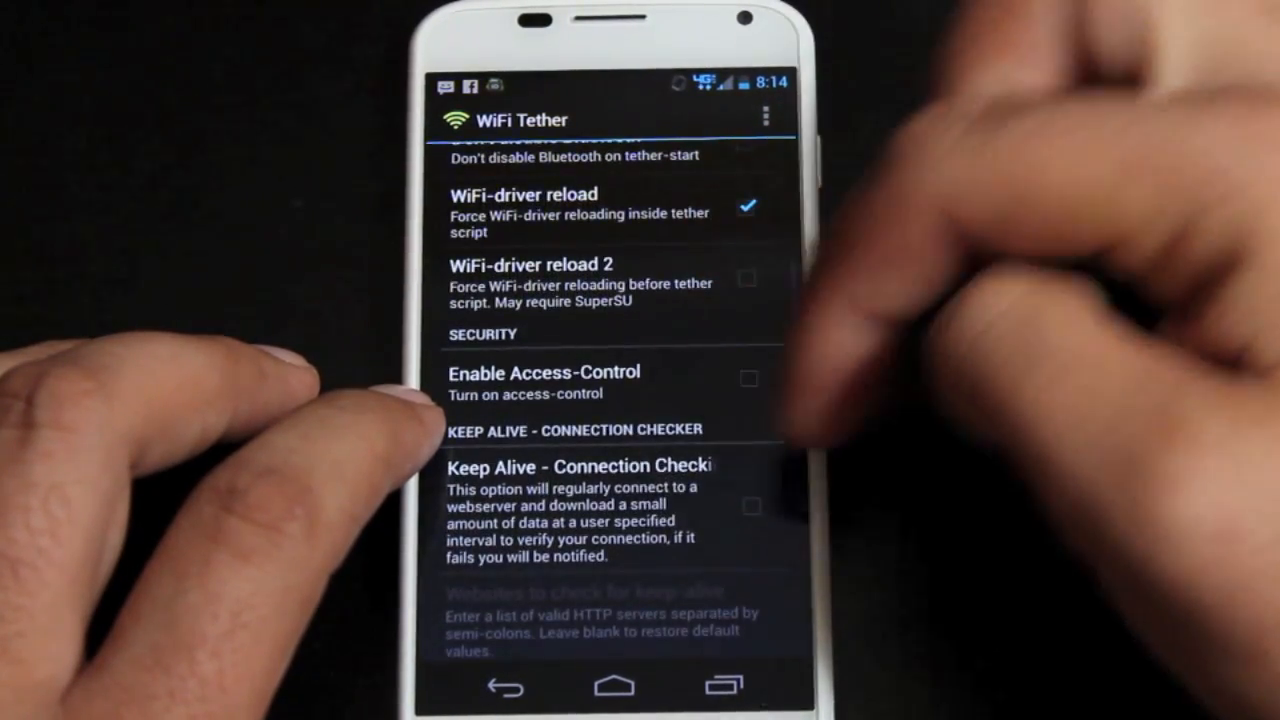
left_click(752, 506)
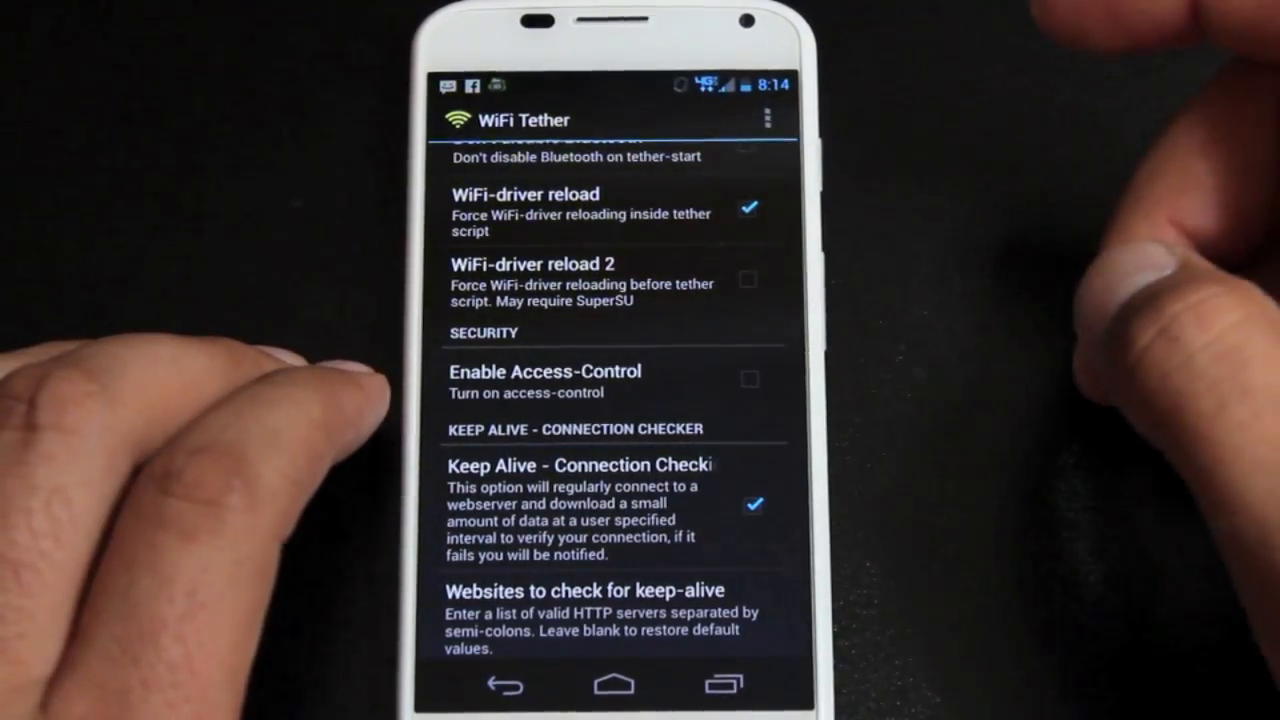
scroll("down", 3)
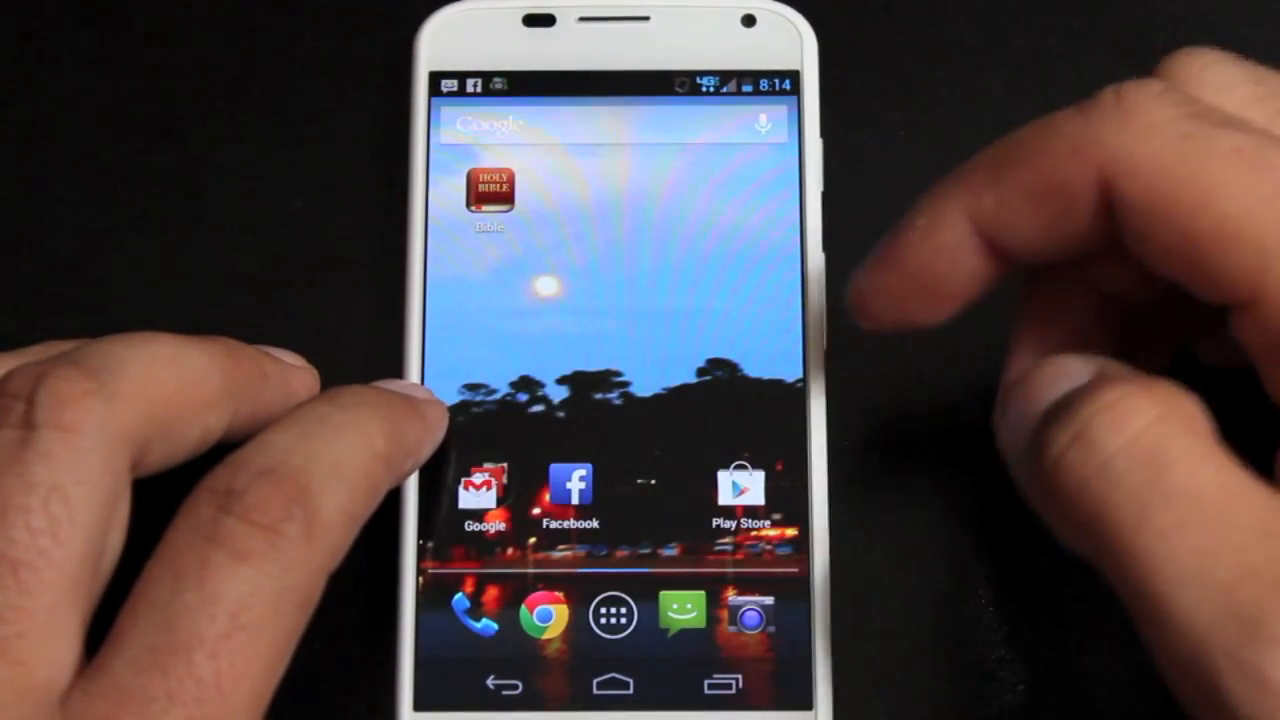
Relaunch WiFi Tether from the app drawer and grant its Superuser request
left_click(610, 614)
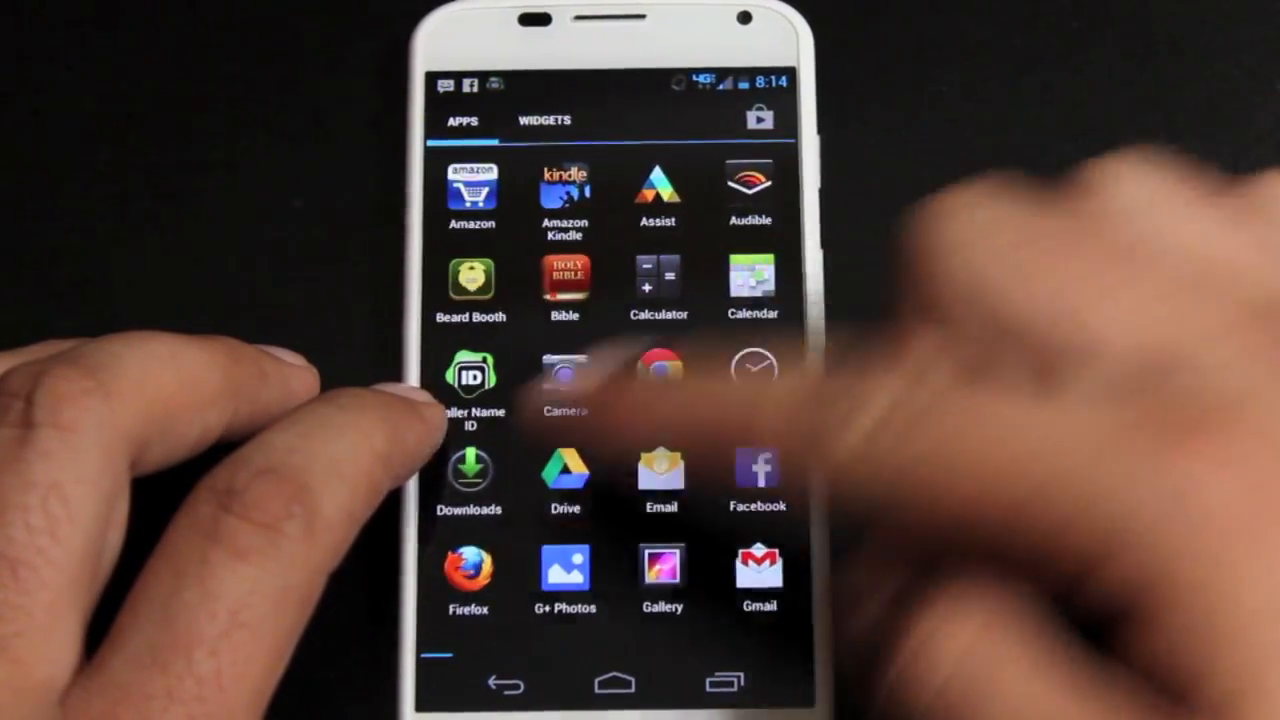
left_click(564, 380)
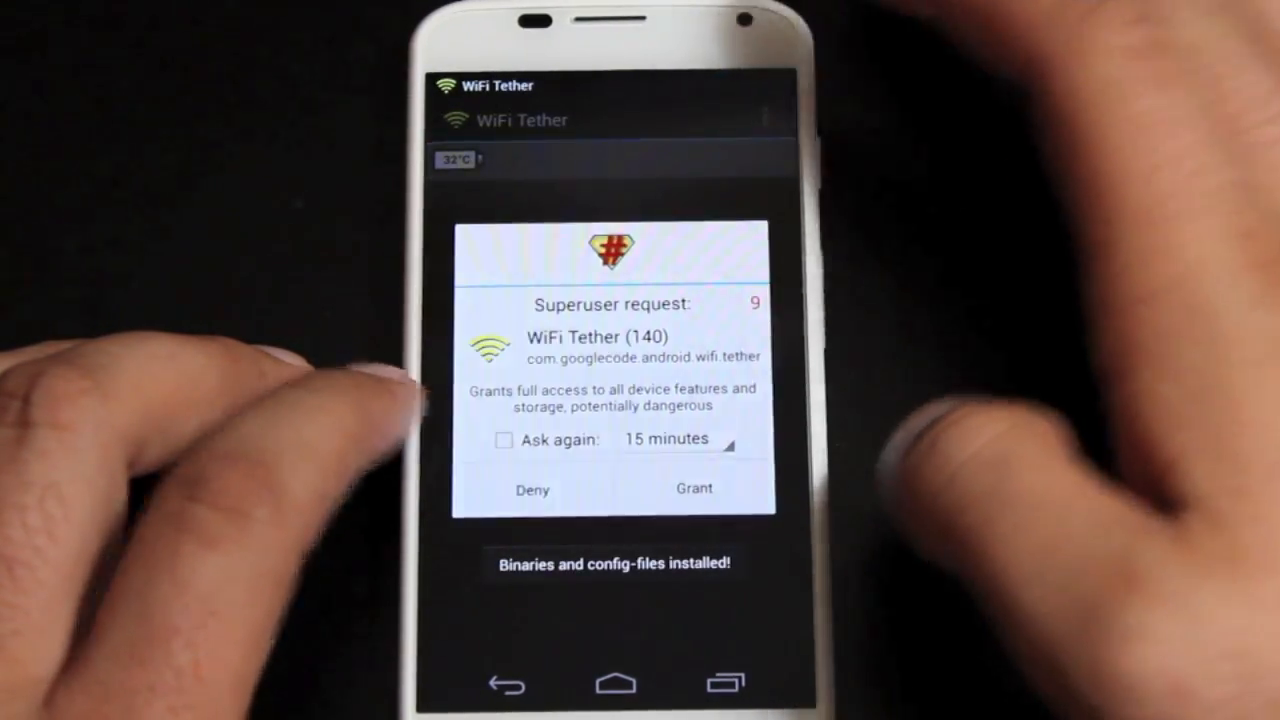
left_click(694, 488)
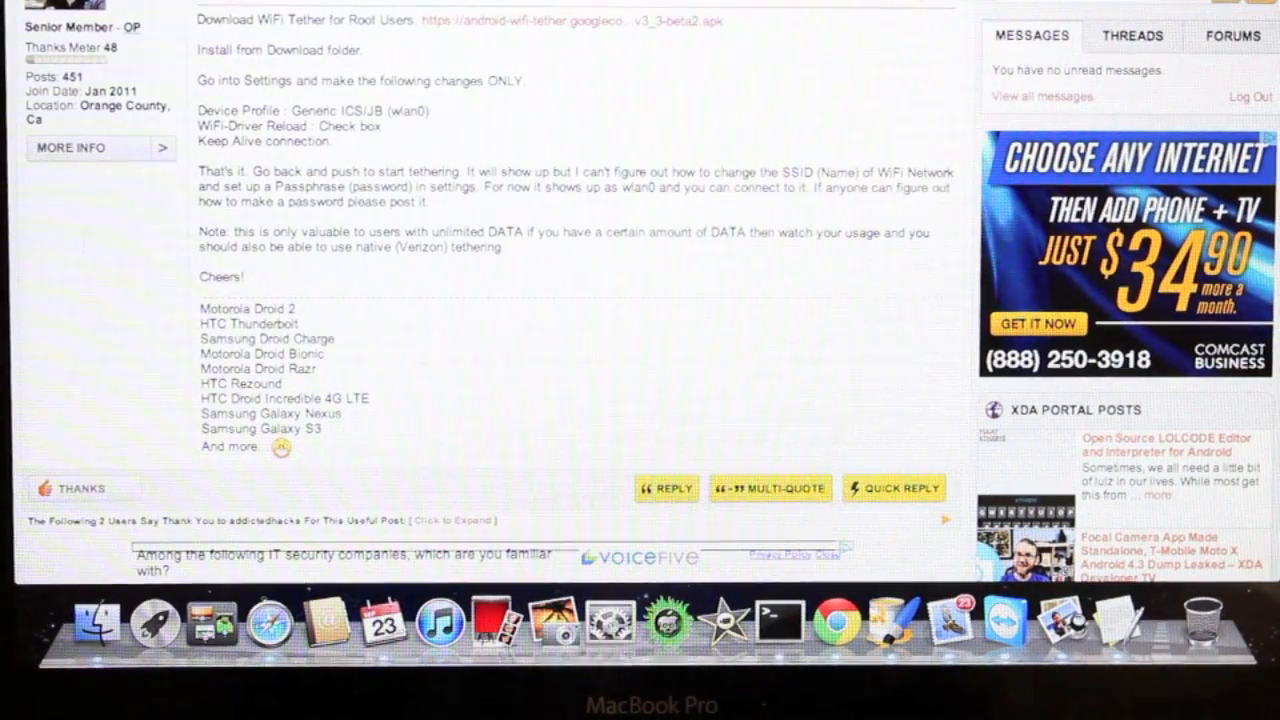
mouse_move(608, 624)
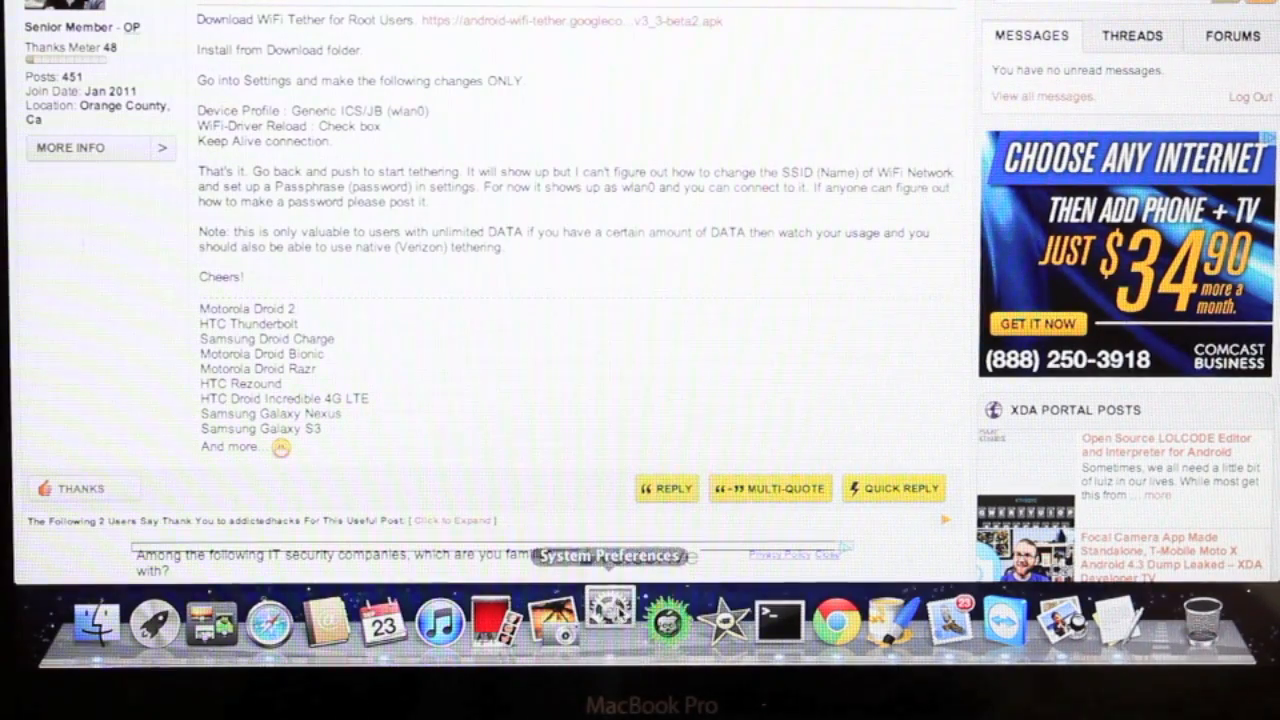
Join the phone's wlan0 hotspot from the Mac's Network preferences
left_click(600, 624)
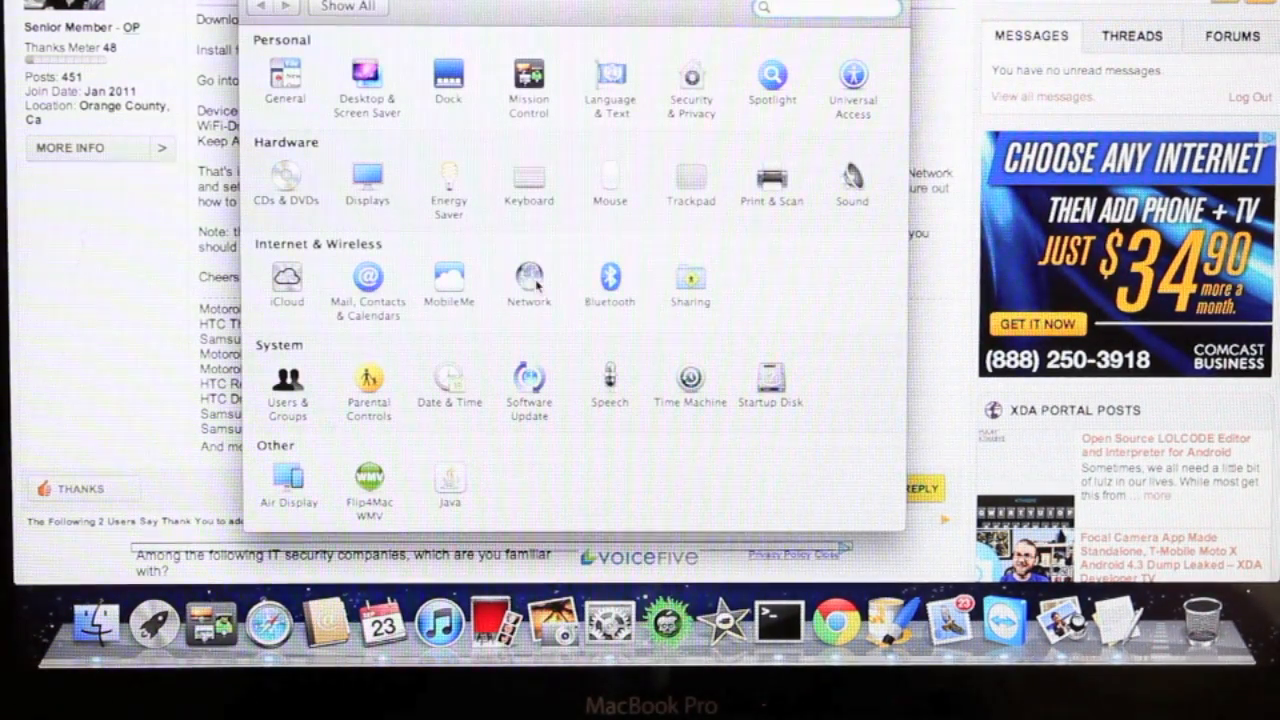
left_click(528, 278)
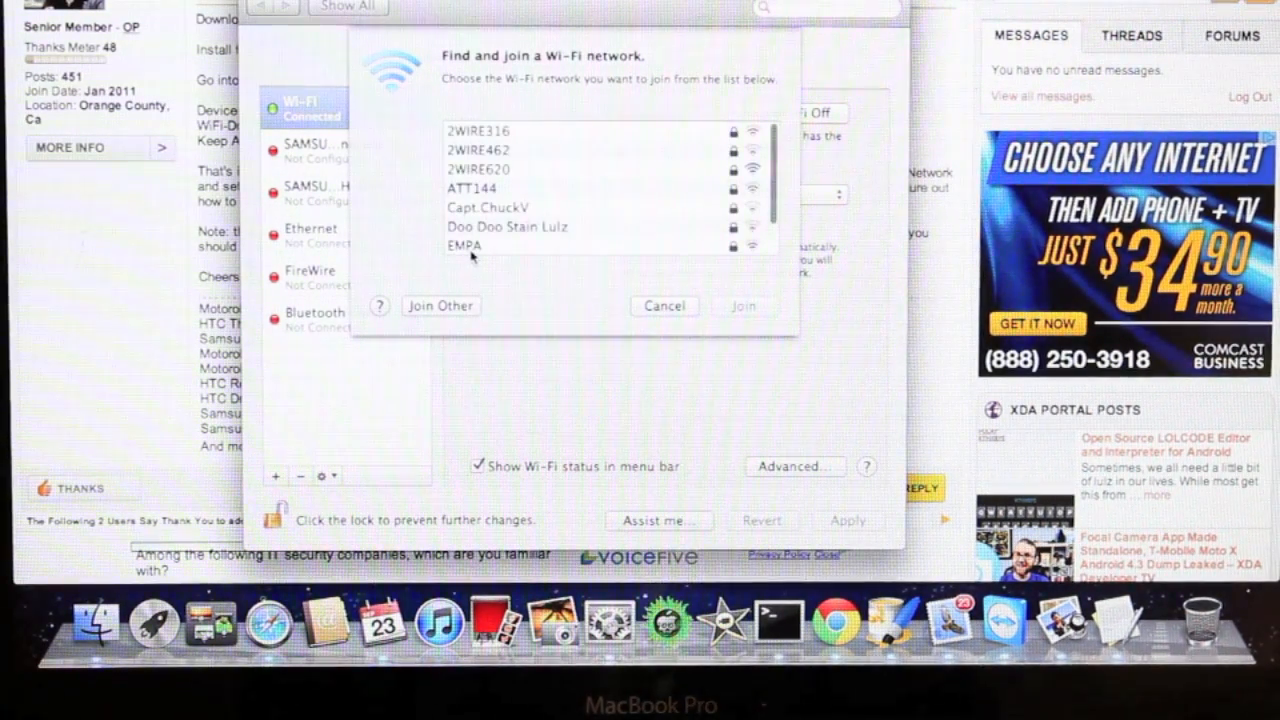
scroll("down", 3)
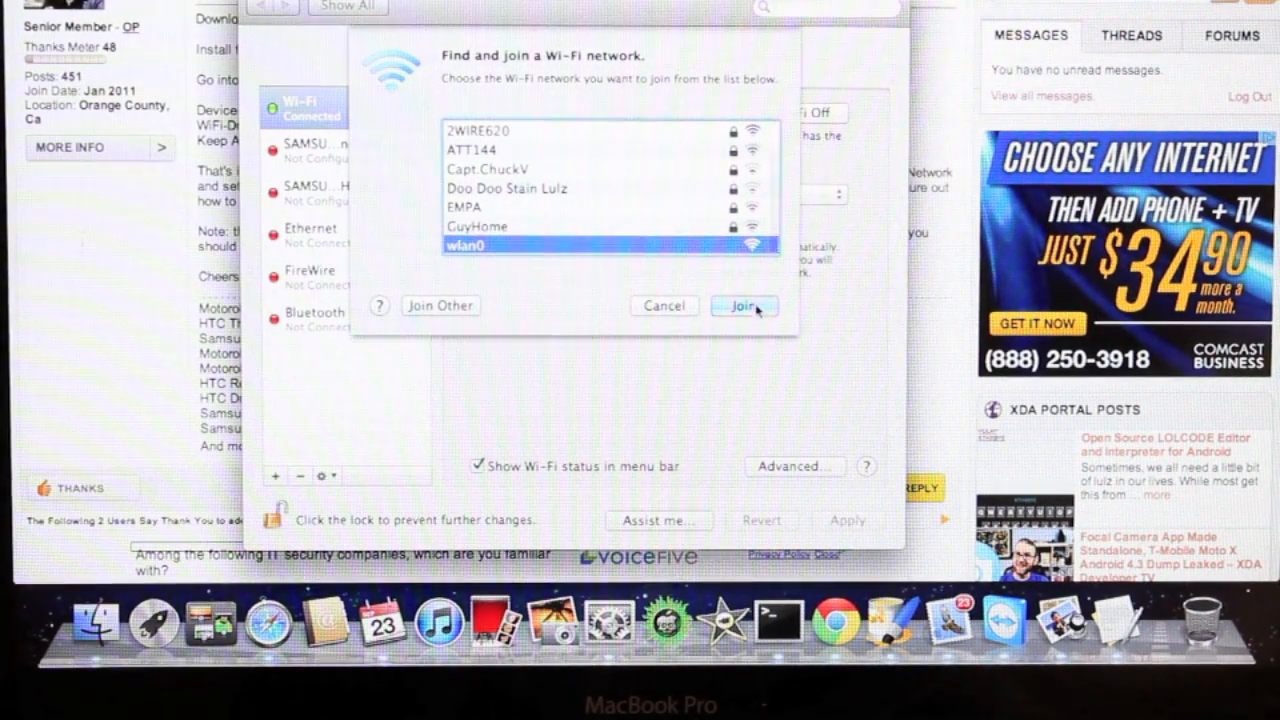
left_click(744, 306)
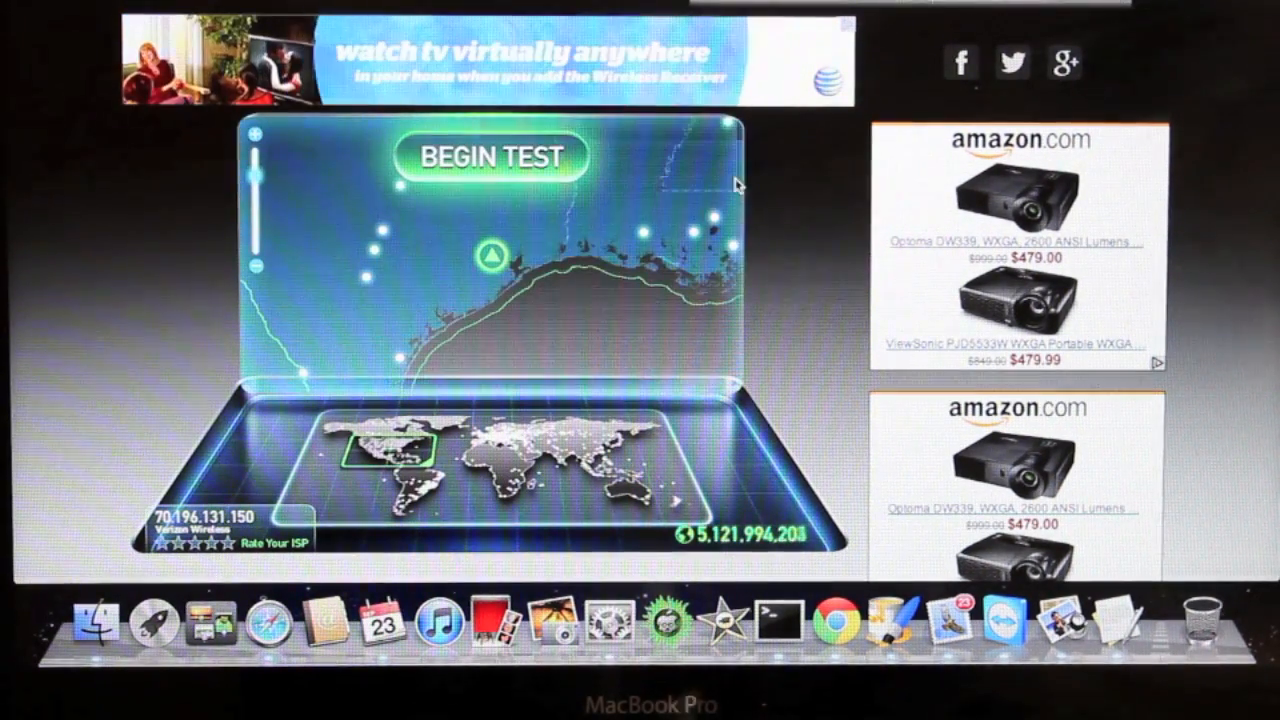
Begin the Speedtest.net test over the tethered connection
left_click(500, 156)
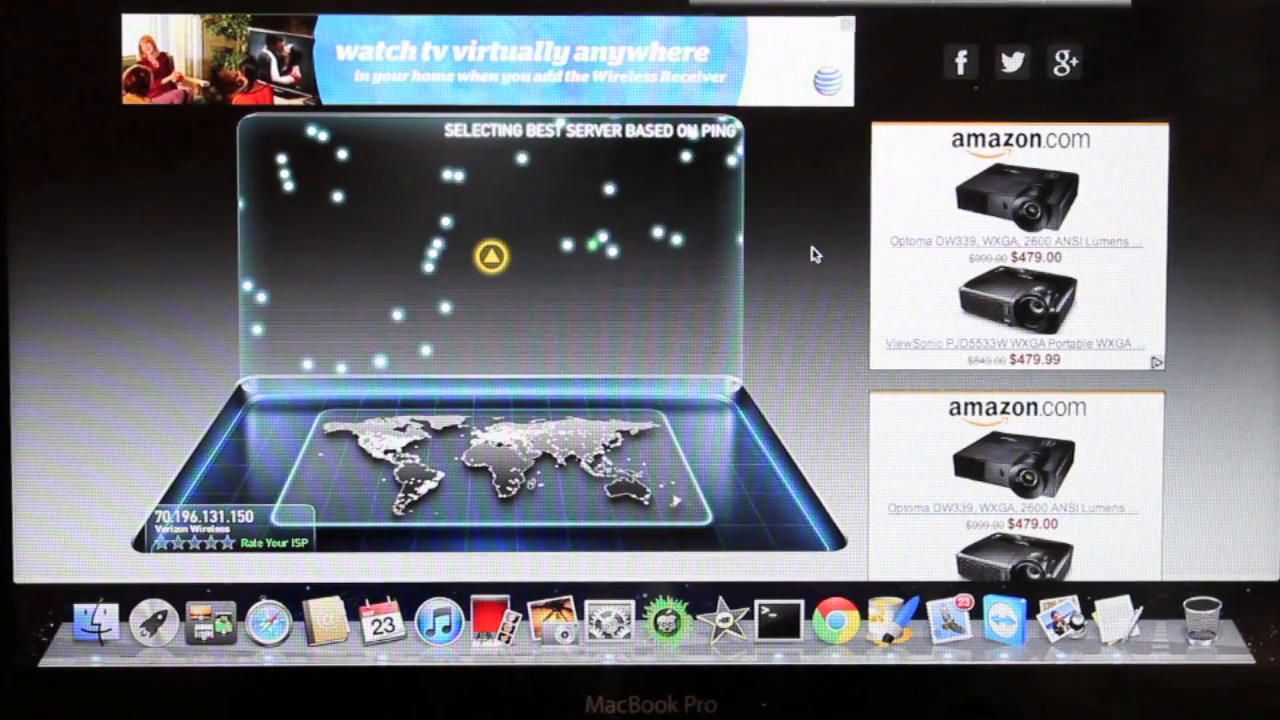